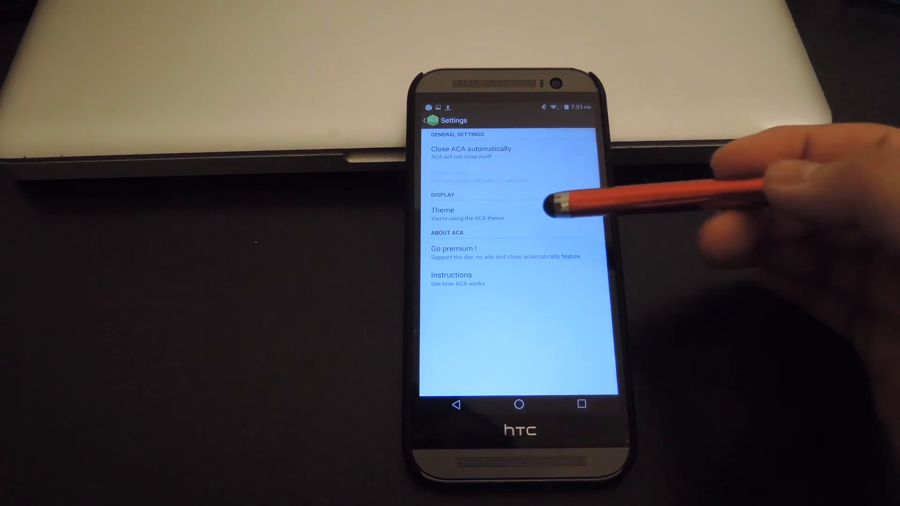
Open the Theme option under Display to list the ACA, Black & White, Hexagon Colors and Stars themes
click(442, 214)
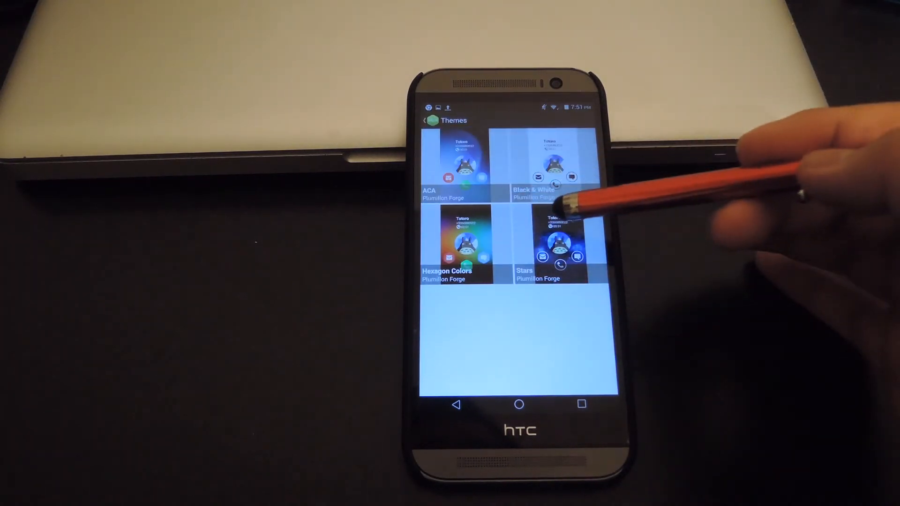
Preview the Stars theme by Plumillon Forge and apply it as the call screen
click(560, 247)
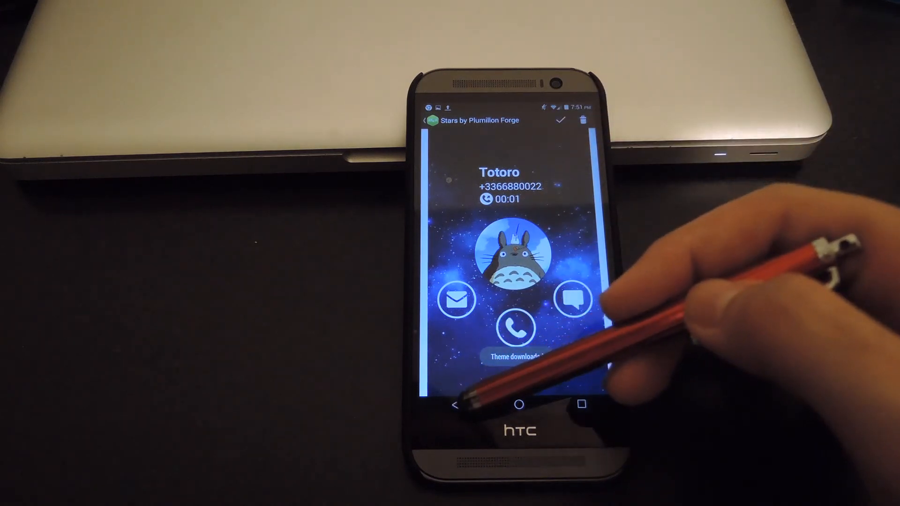
click(560, 120)
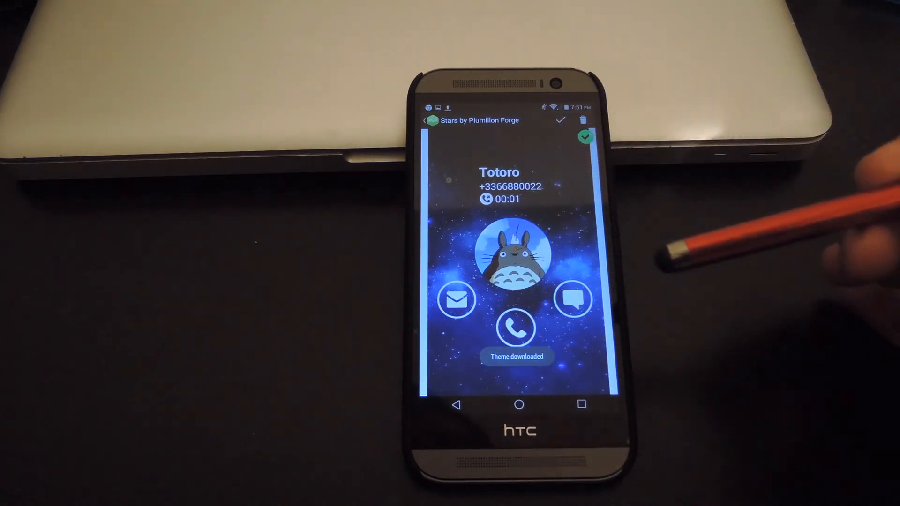